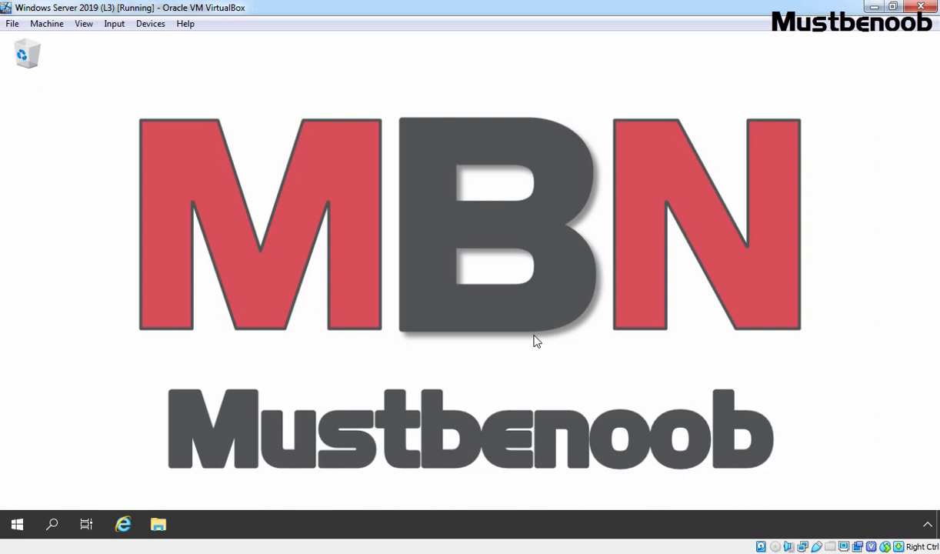
mouse_move(17, 515)
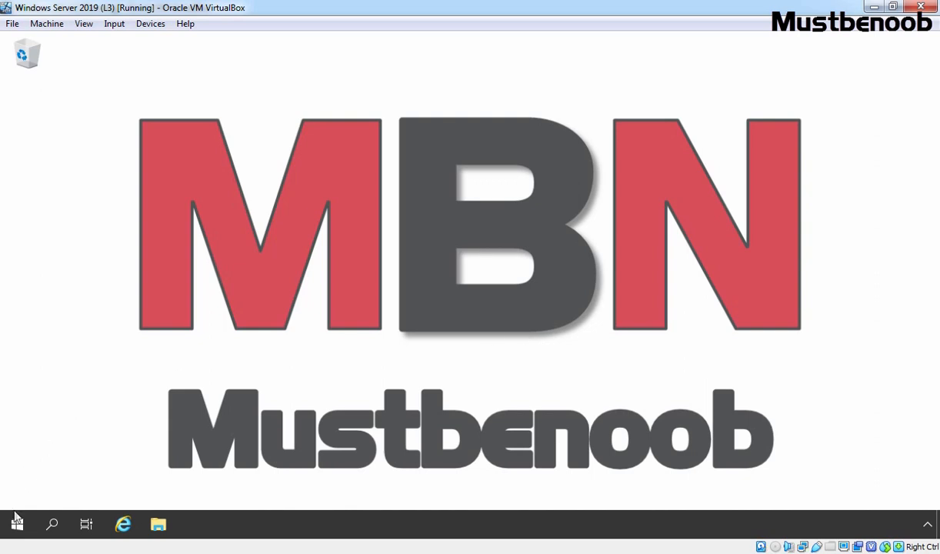
- Launch Server Manager from the Start menu
left_click(15, 523)
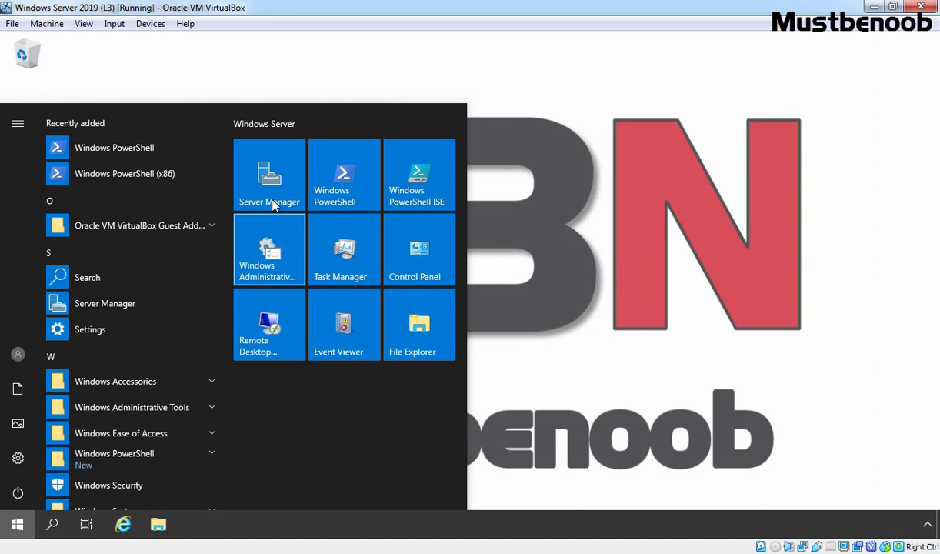
left_click(269, 175)
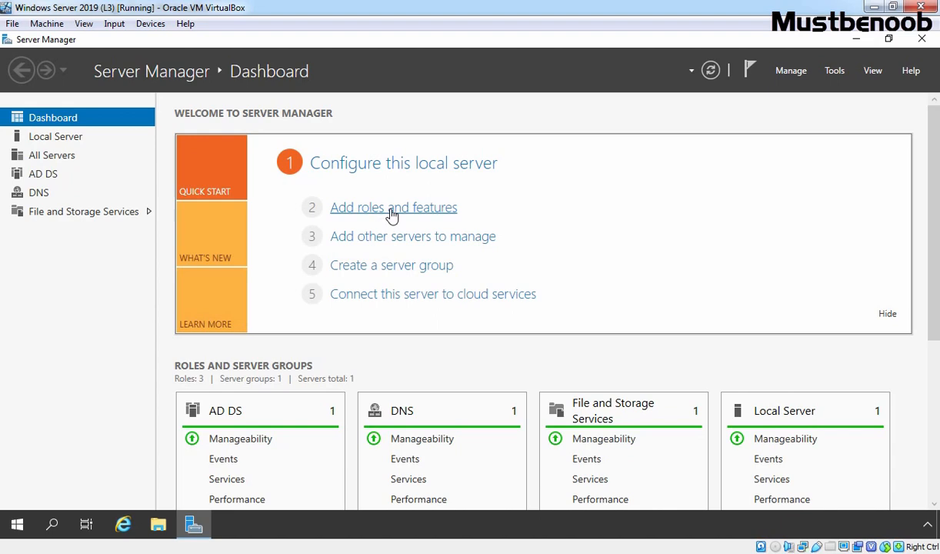
left_click(394, 206)
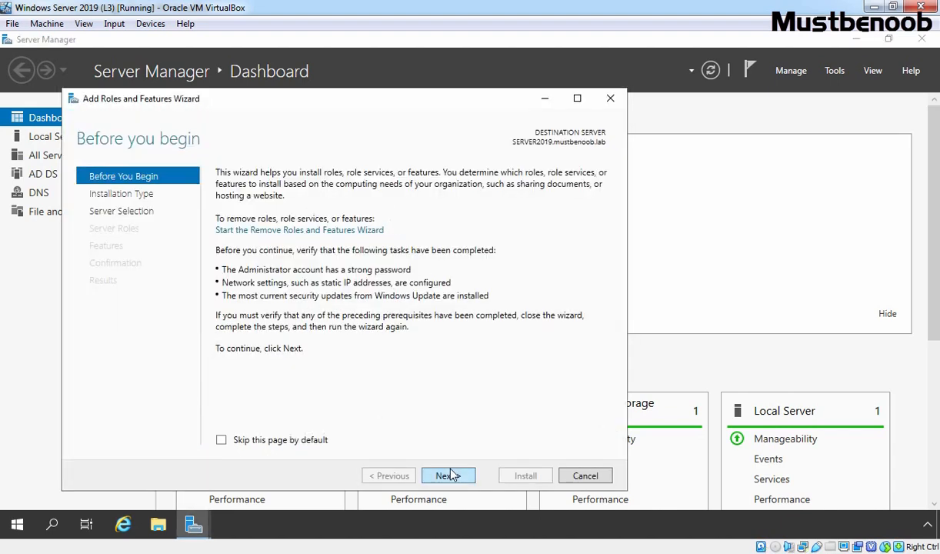
left_click(448, 474)
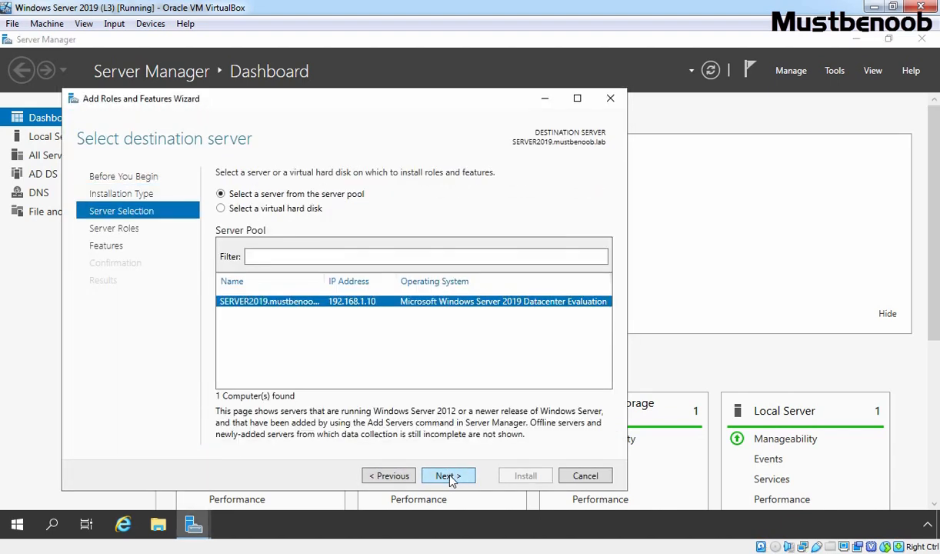
left_click(450, 476)
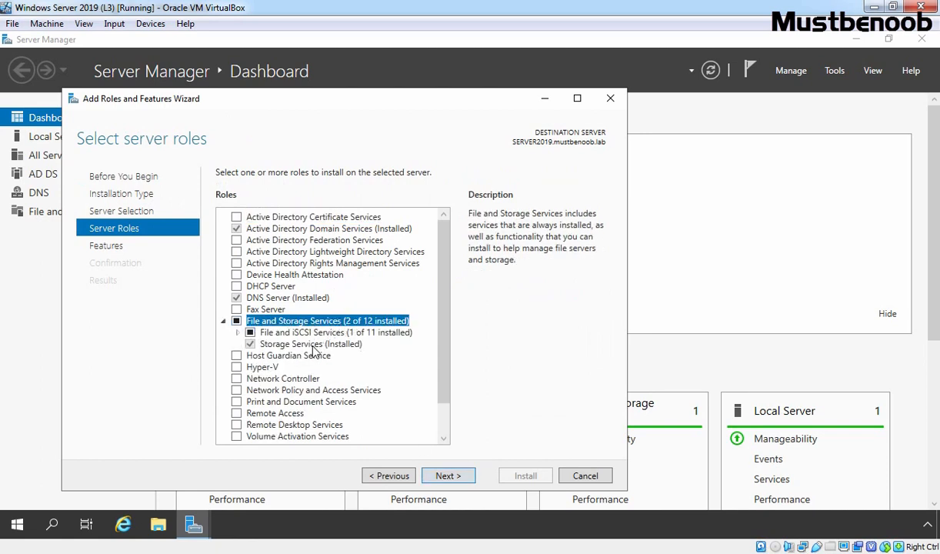
left_click(336, 332)
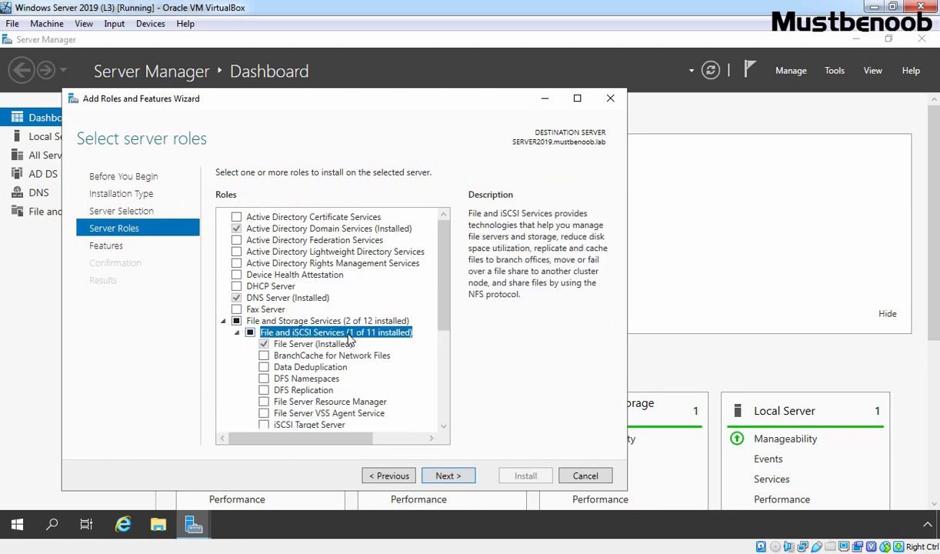
left_click(311, 343)
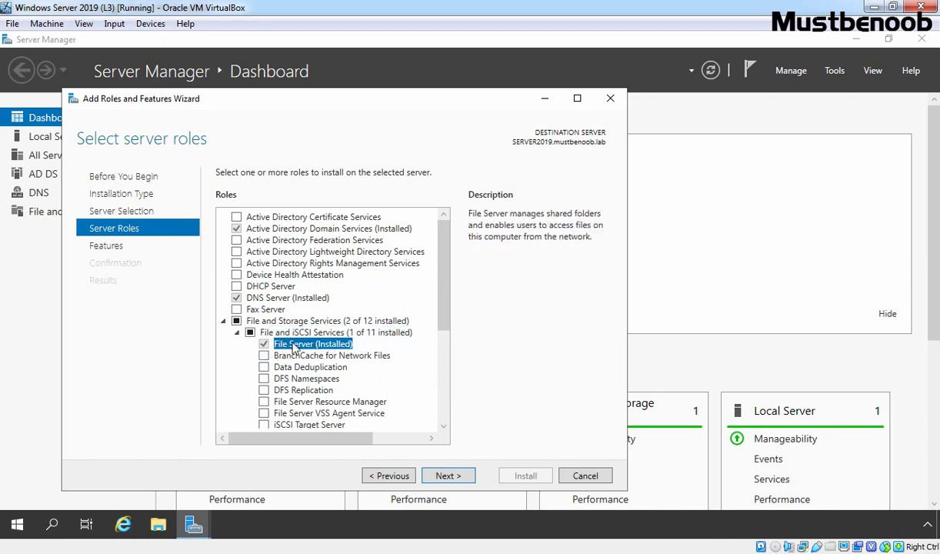
mouse_move(336, 345)
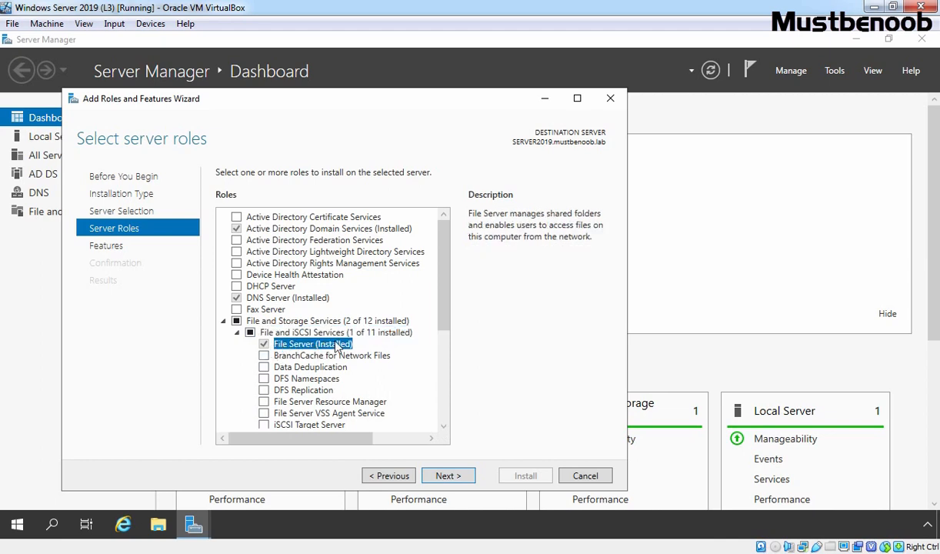
left_click(585, 476)
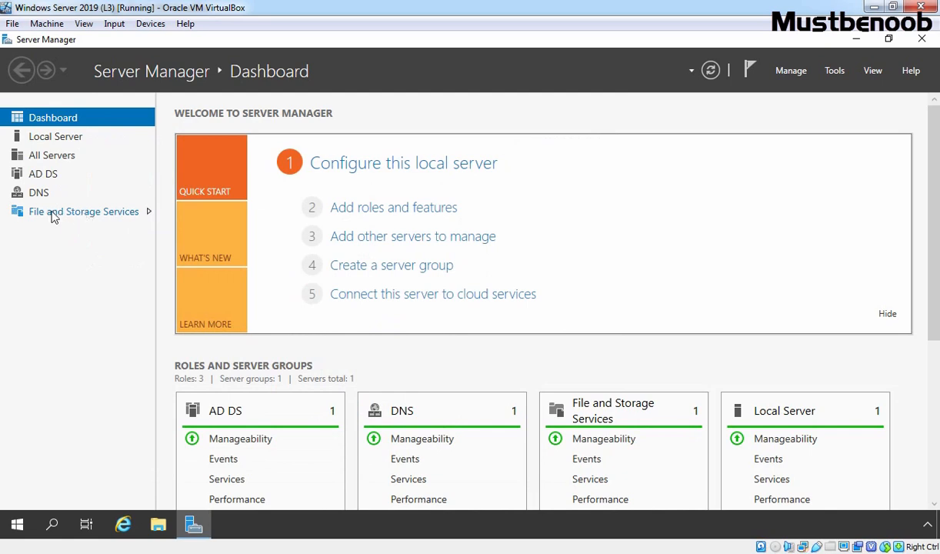
- Show the Shares page under File and Storage Services and view the Practice share's volume details
left_click(83, 211)
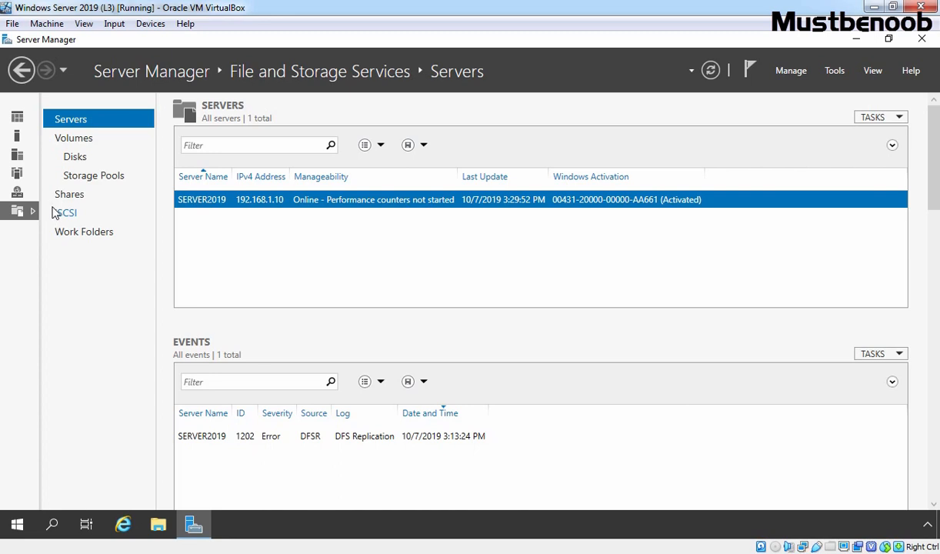
left_click(69, 194)
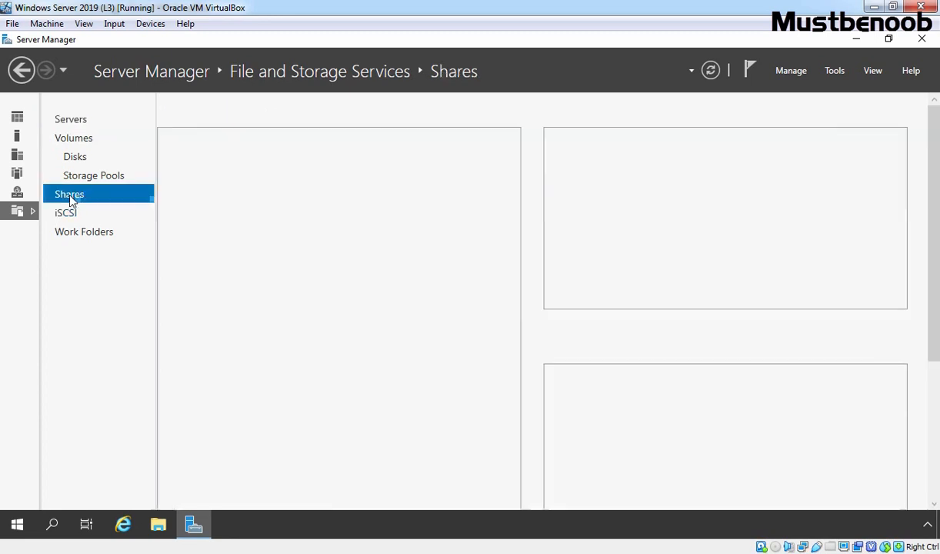
left_click(70, 194)
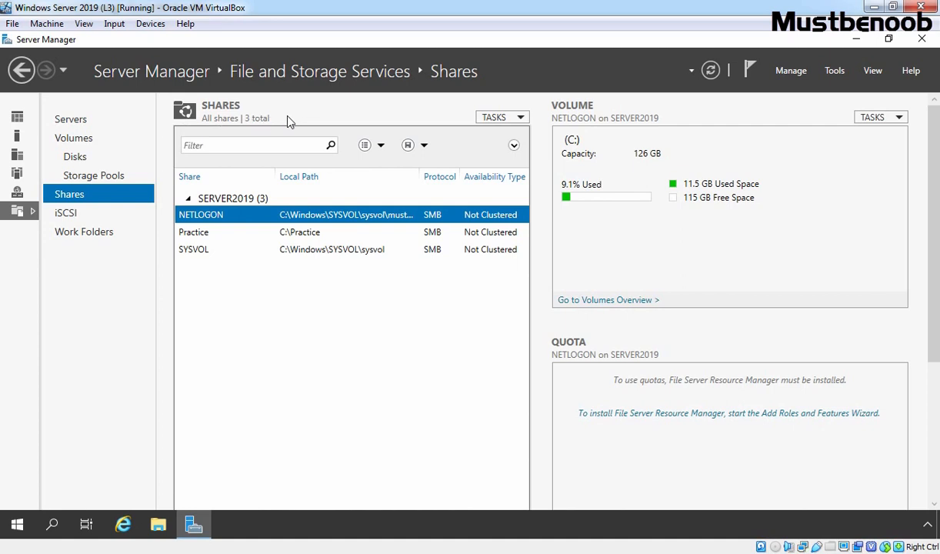
mouse_move(232, 230)
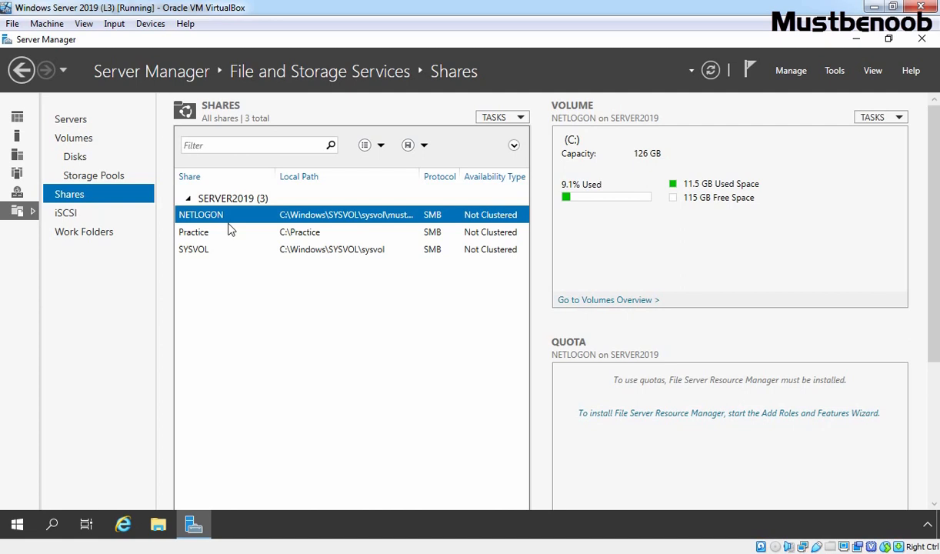
left_click(194, 231)
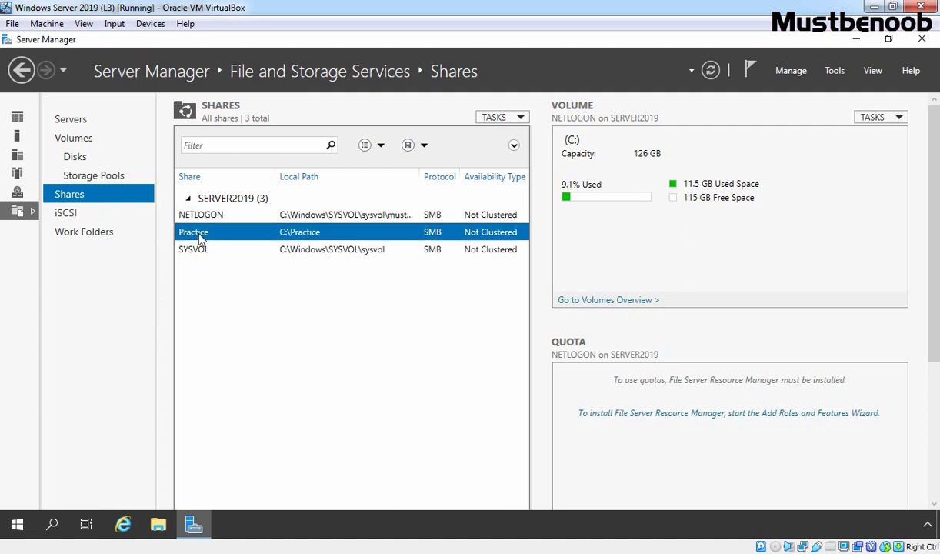
left_click(194, 230)
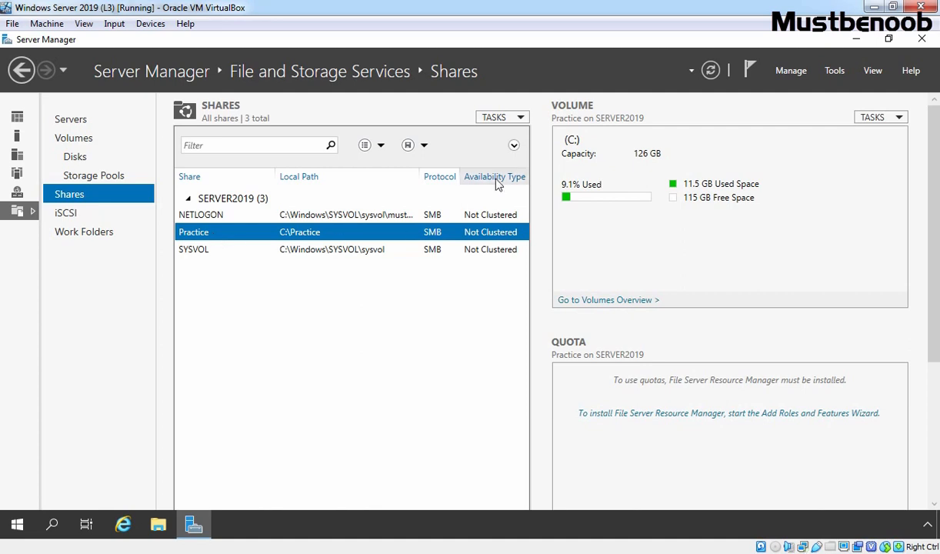
- Start the New Share Wizard from the Shares TASKS menu
left_click(499, 117)
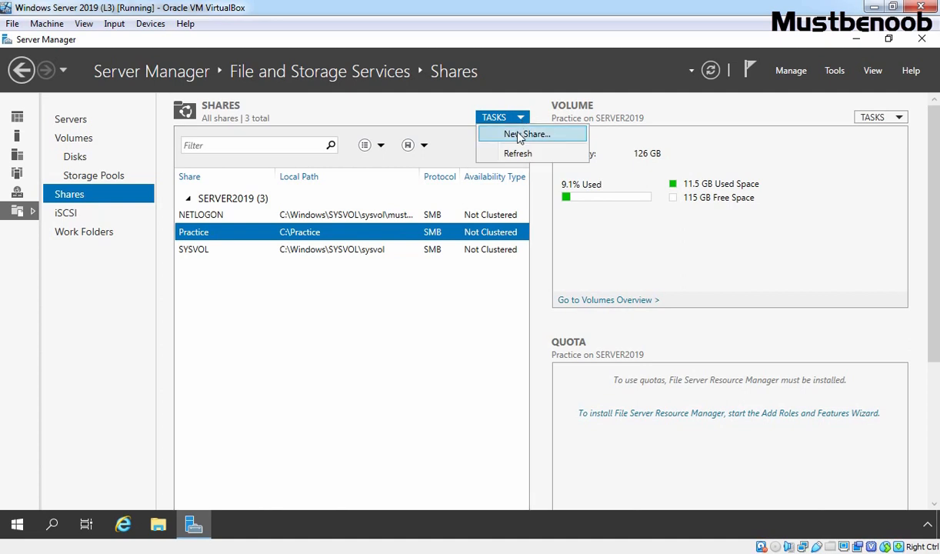
left_click(526, 134)
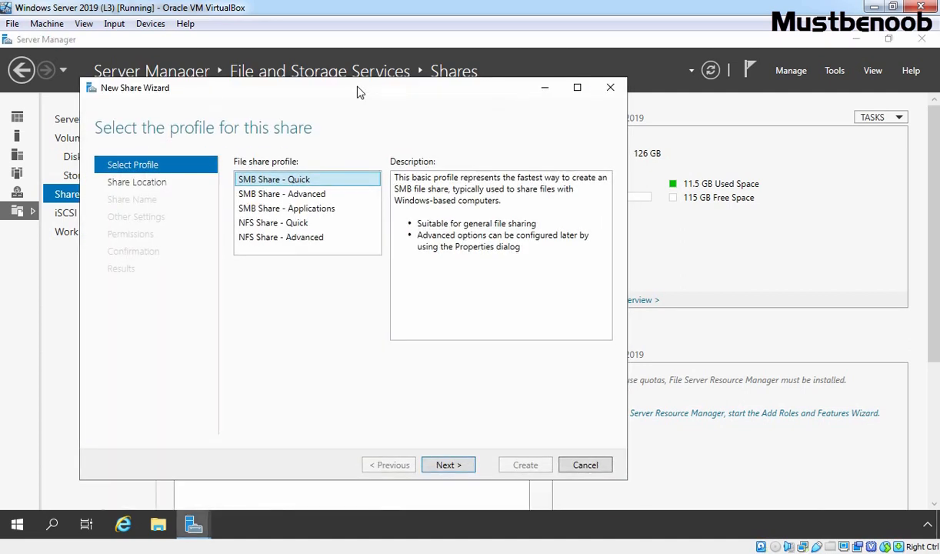
mouse_move(268, 178)
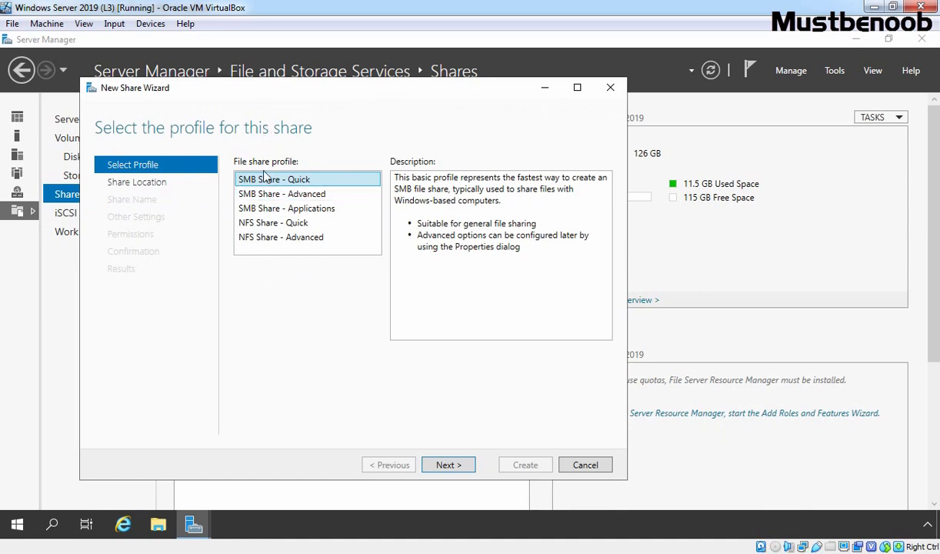
mouse_move(268, 280)
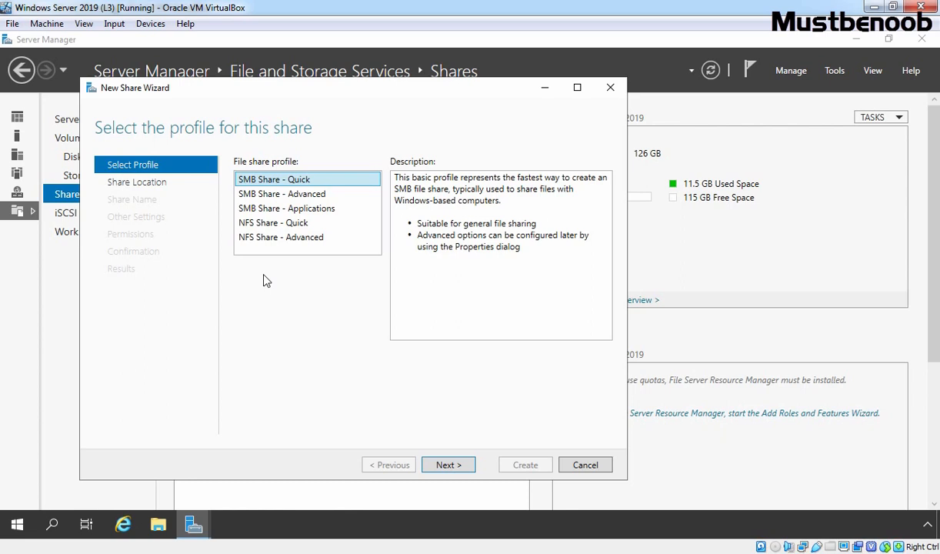
mouse_move(245, 179)
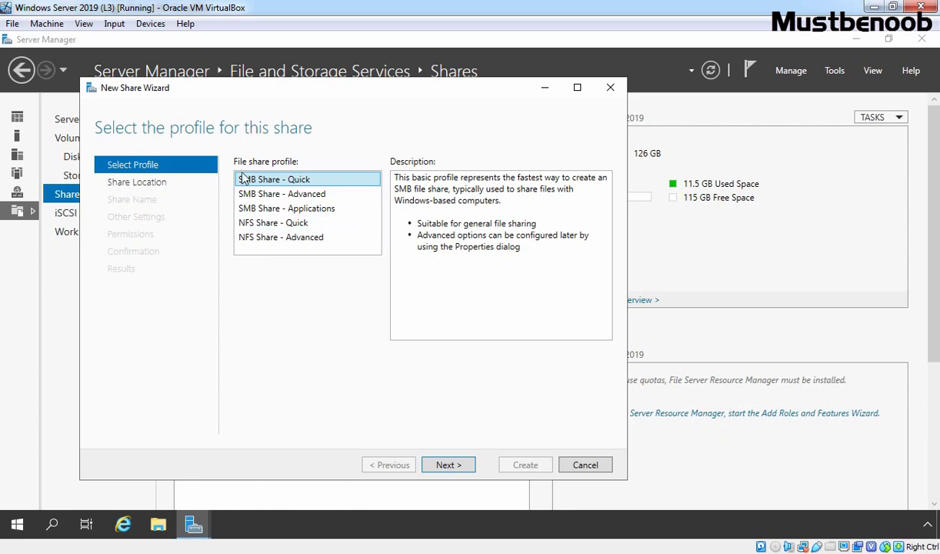
mouse_move(357, 196)
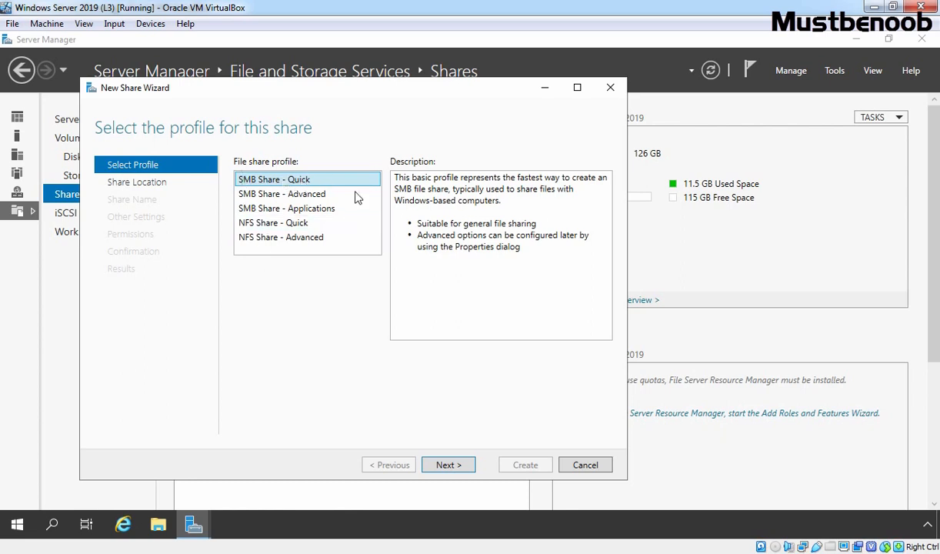
- Keep the SMB Share - Quick profile, choose volume C: and browse for a custom share path
left_click(448, 464)
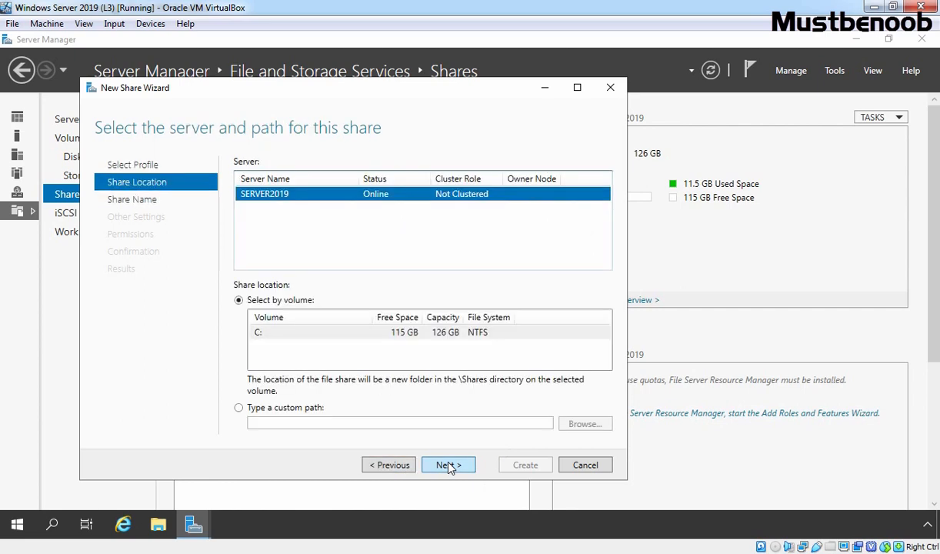
mouse_move(290, 197)
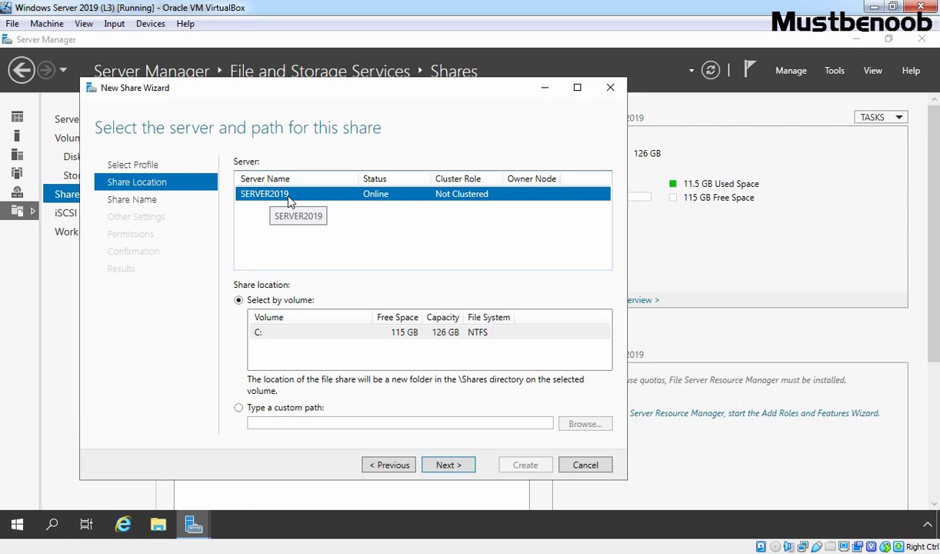
mouse_move(306, 337)
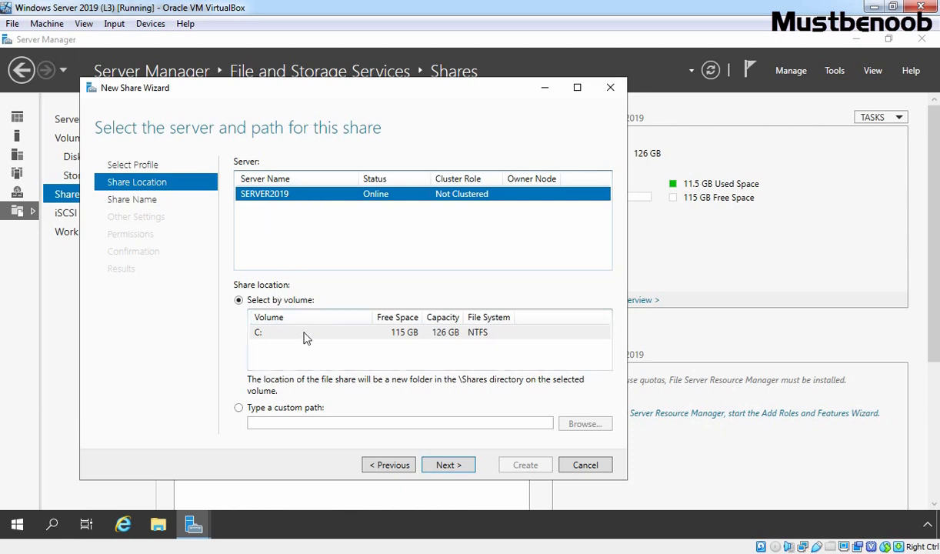
left_click(308, 333)
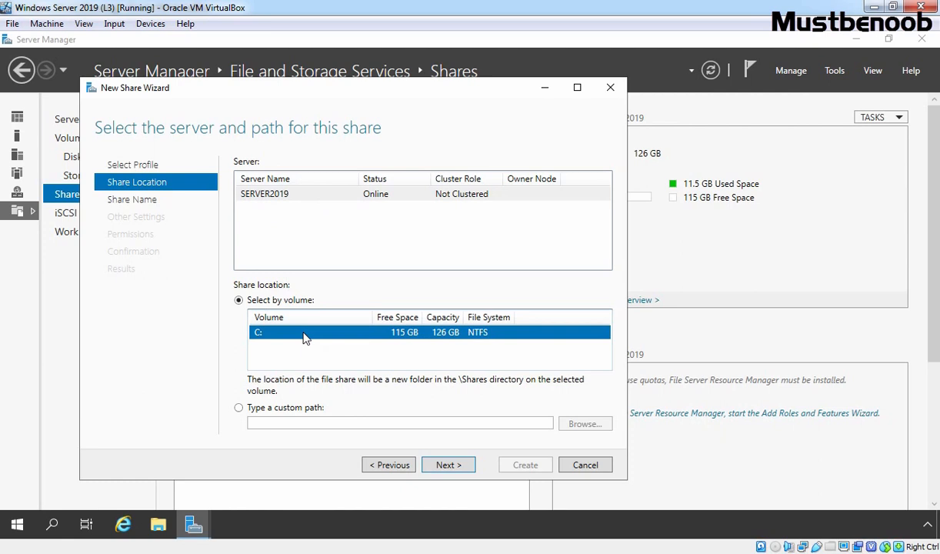
left_click(238, 406)
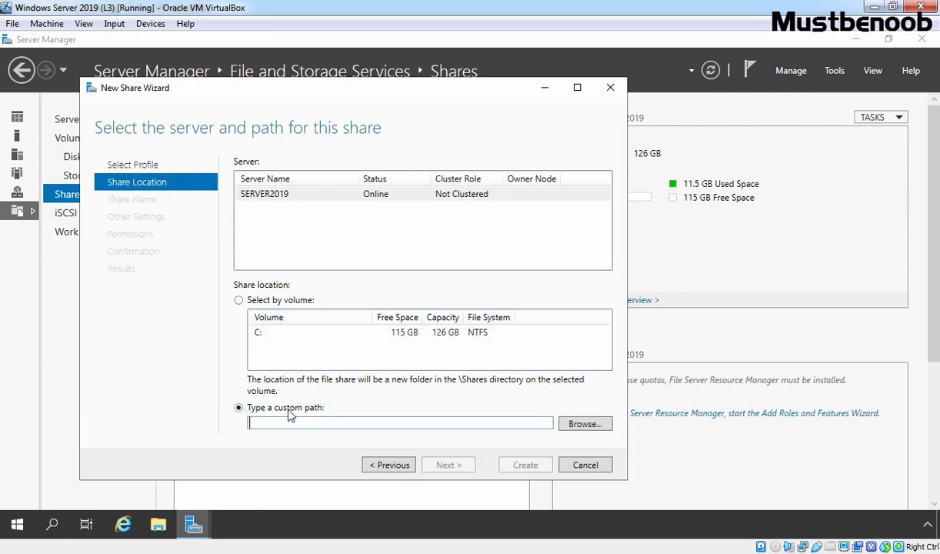
left_click(585, 423)
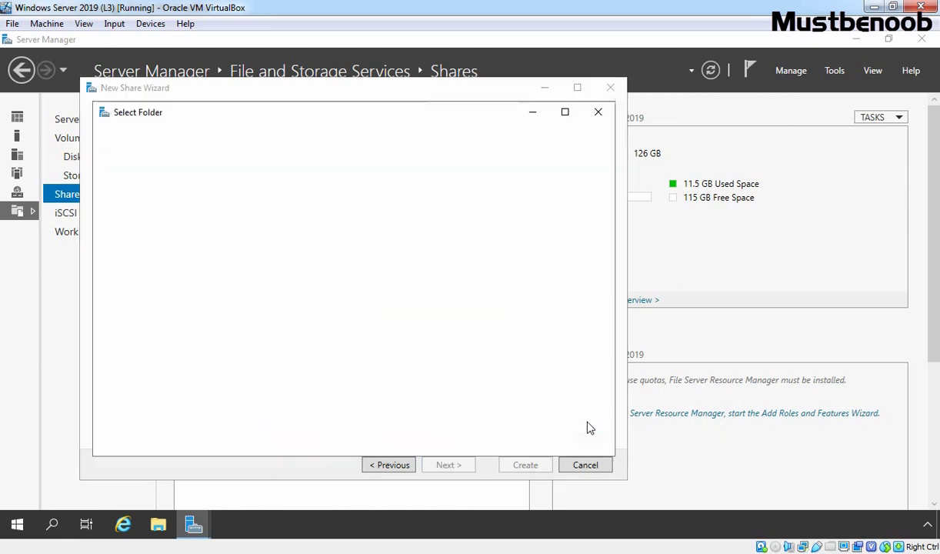
left_click(135, 170)
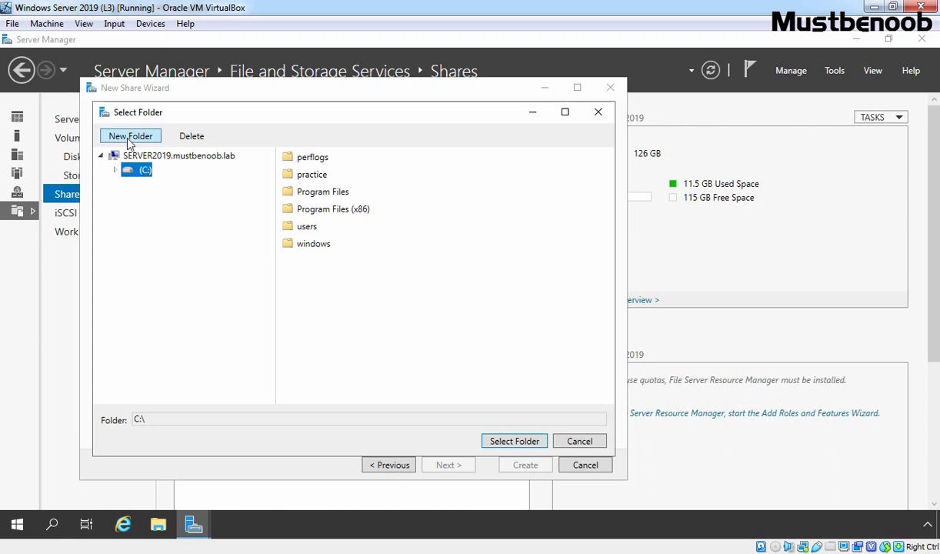
- Create a new folder named Fielding-Drill on C: and select it as the share location
left_click(129, 135)
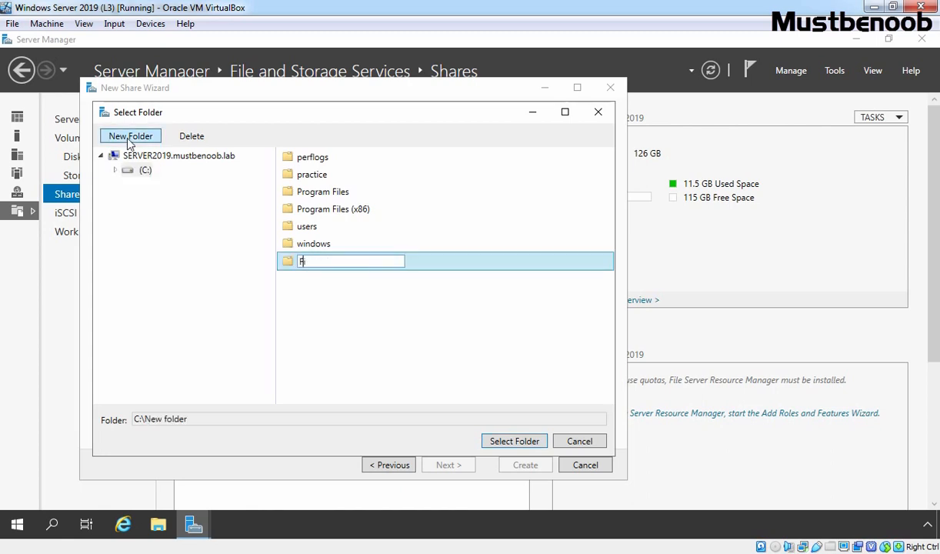
type("Fielding-Drill")
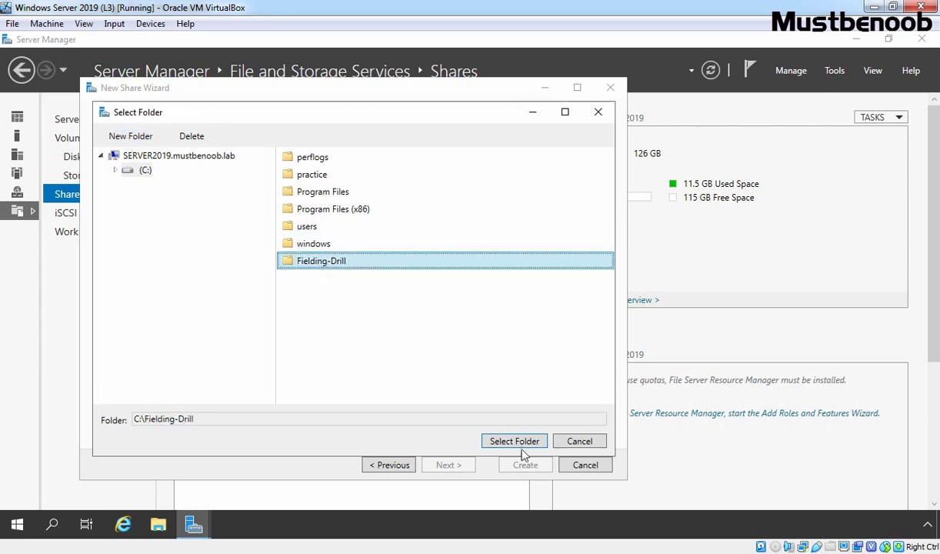
left_click(514, 440)
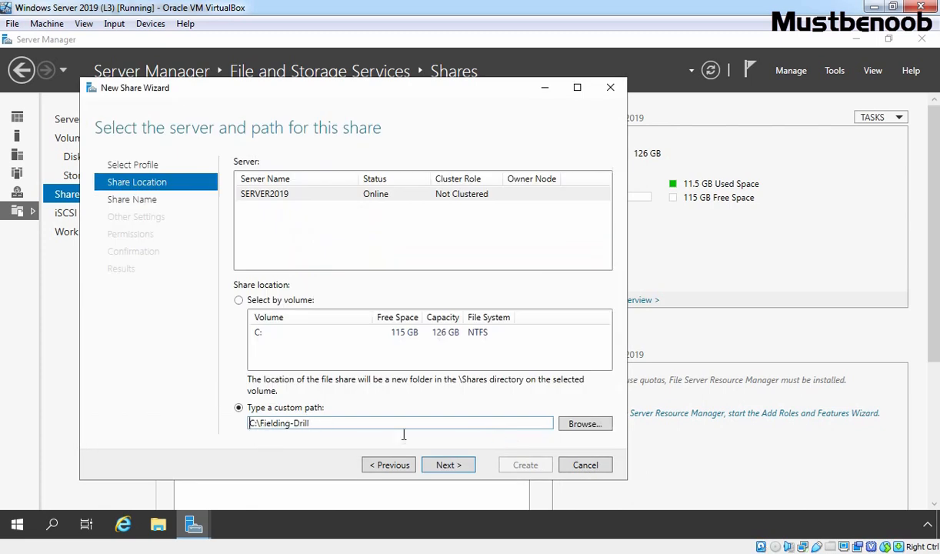
- Keep Fielding-Drill as the share name with an empty description
left_click(448, 465)
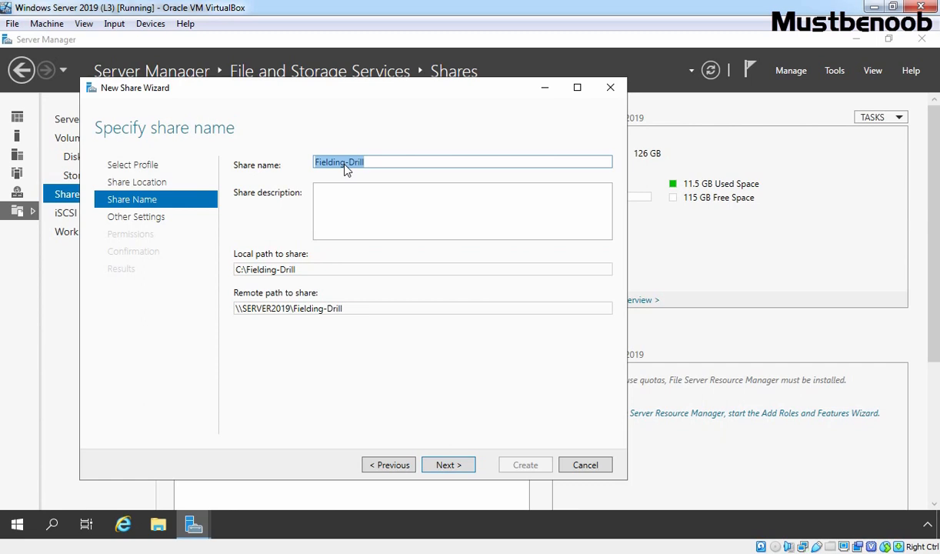
left_click(461, 211)
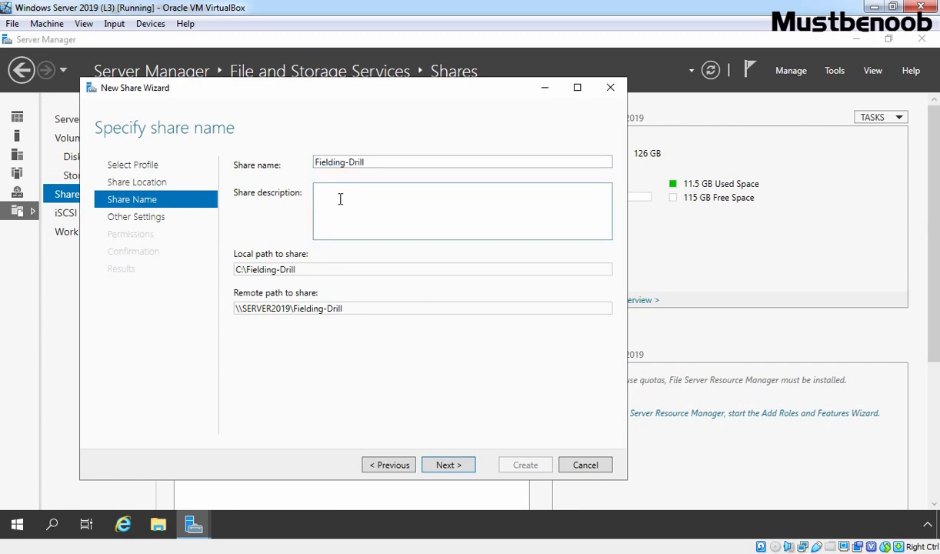
mouse_move(317, 283)
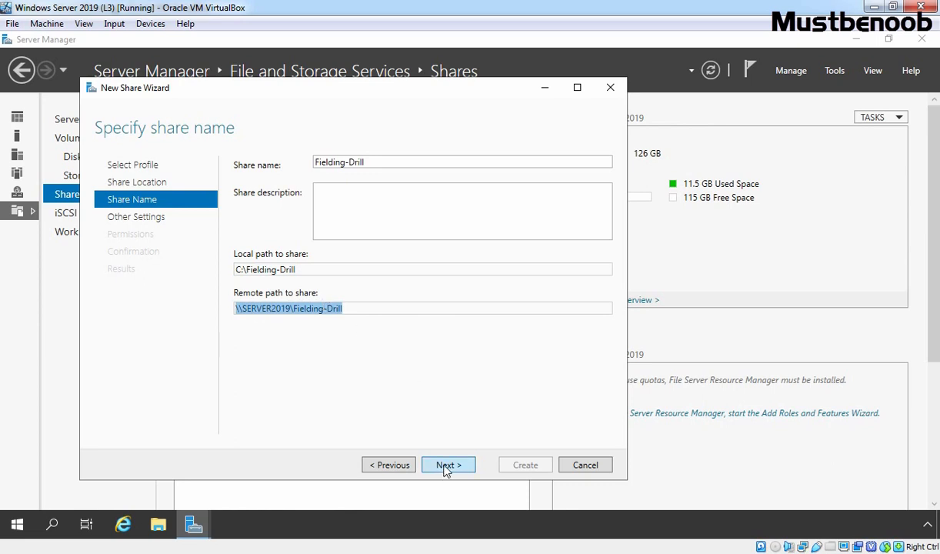
- Disable Allow caching of share in Other Settings and continue to permissions
left_click(448, 464)
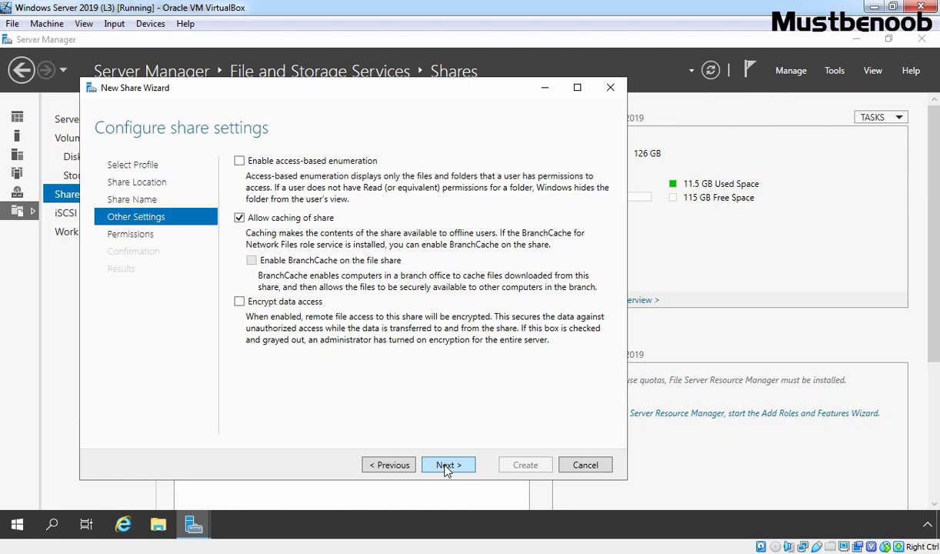
left_click(240, 217)
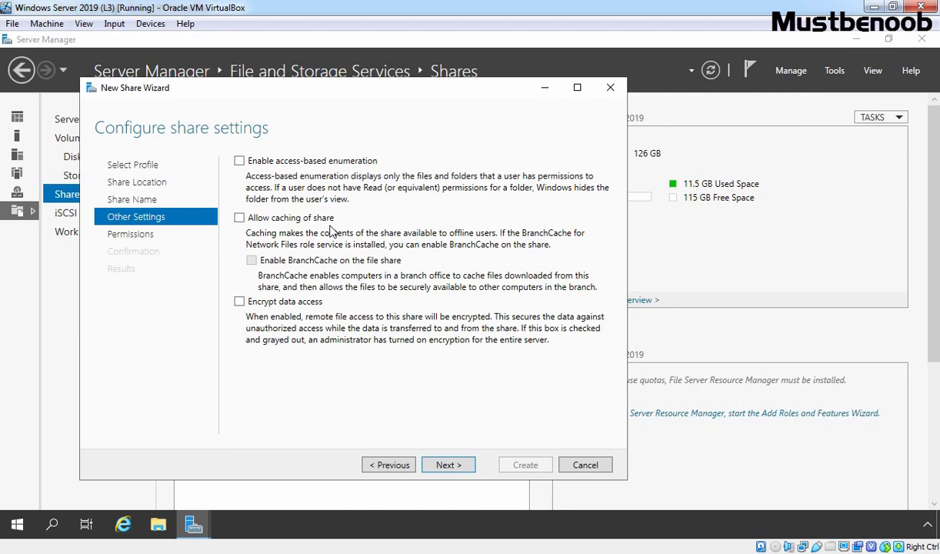
left_click(449, 465)
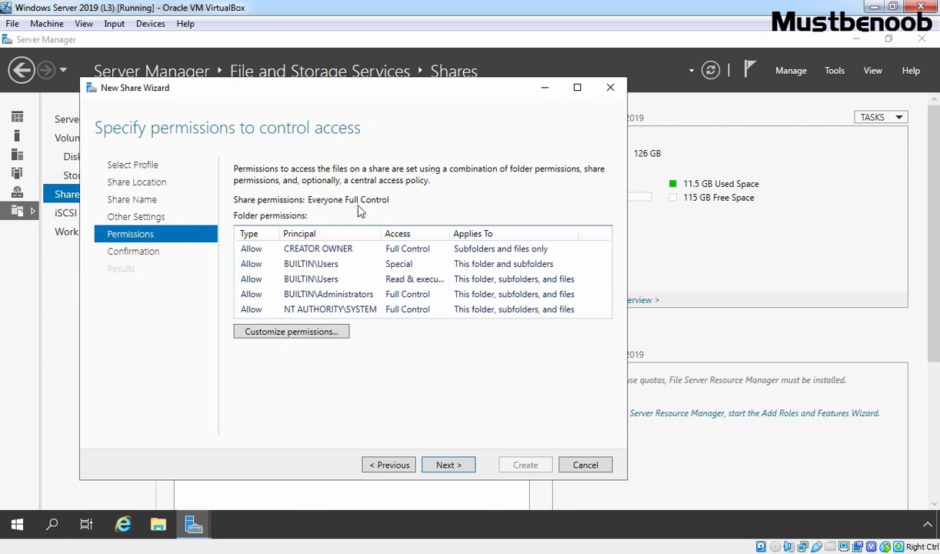
mouse_move(377, 209)
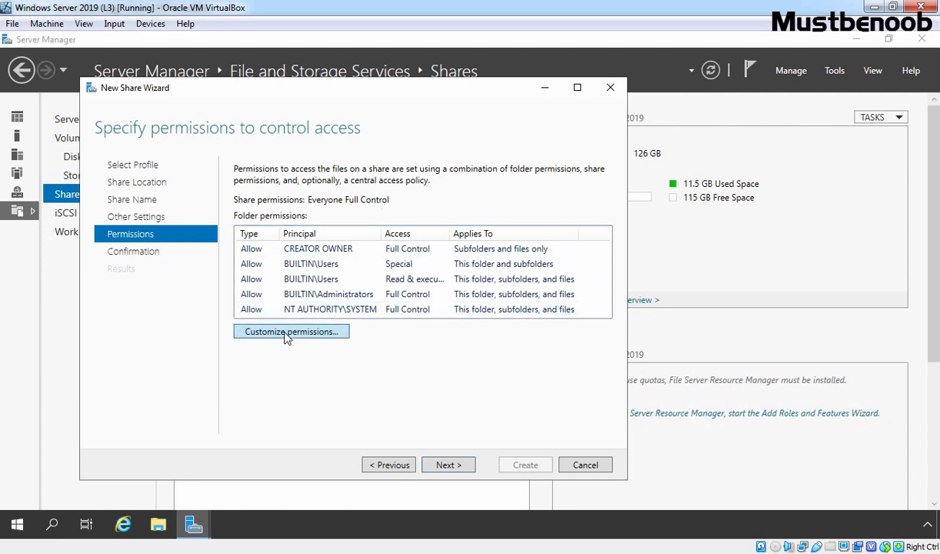
left_click(291, 331)
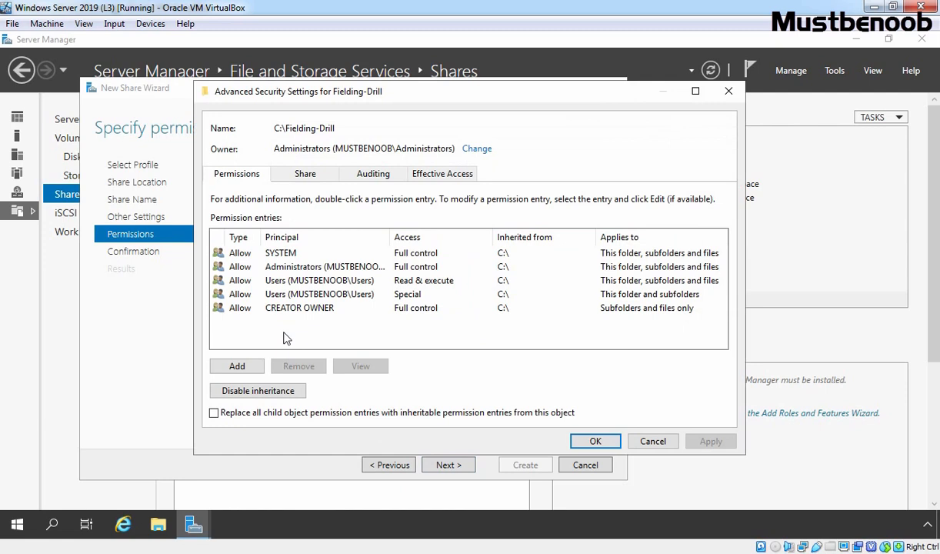
left_click(320, 280)
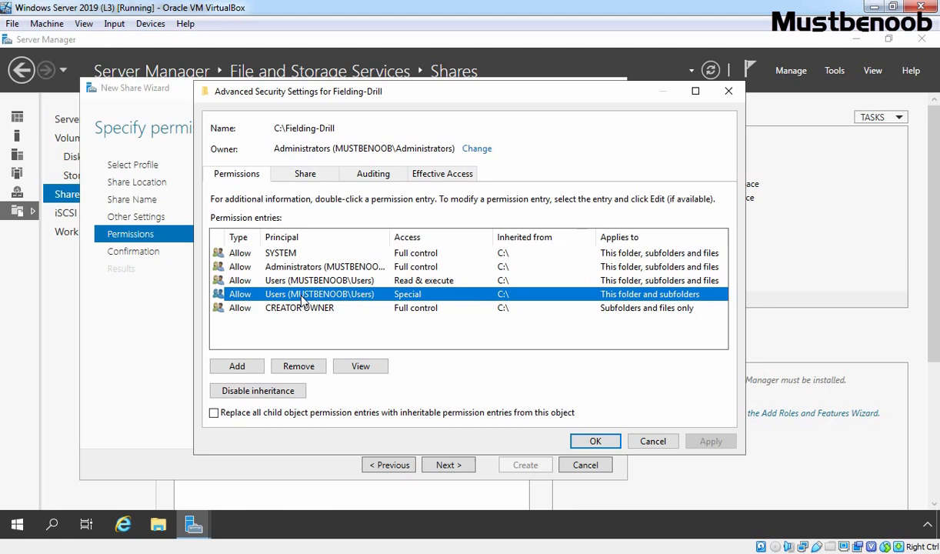
mouse_move(303, 300)
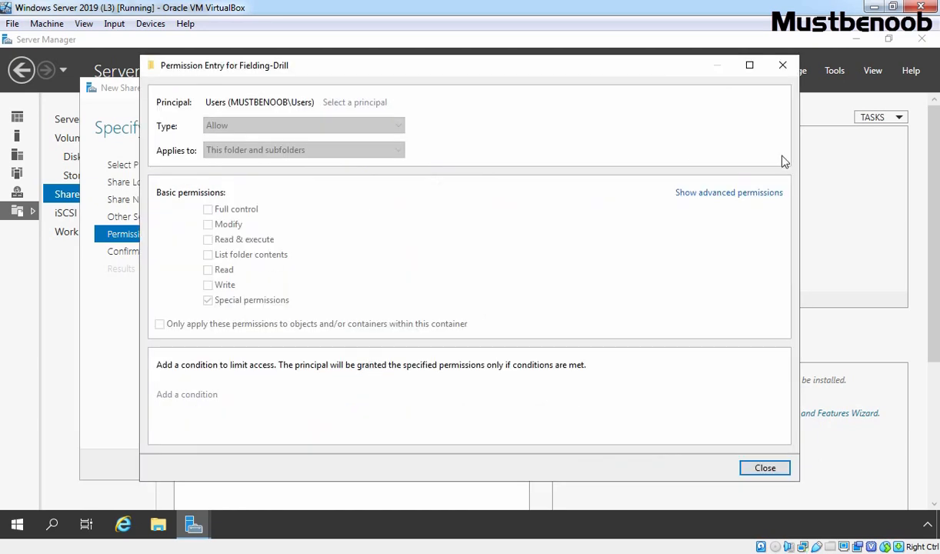
left_click(729, 193)
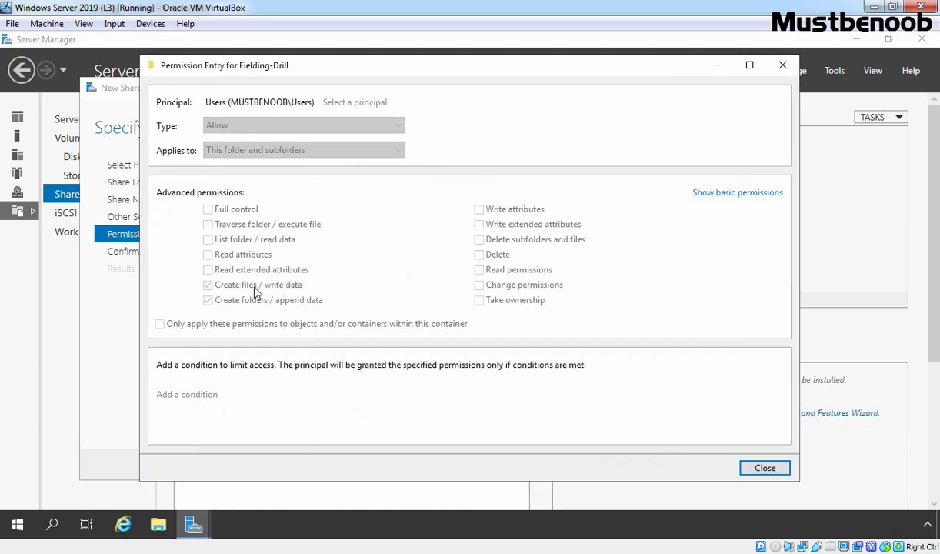
left_click(764, 468)
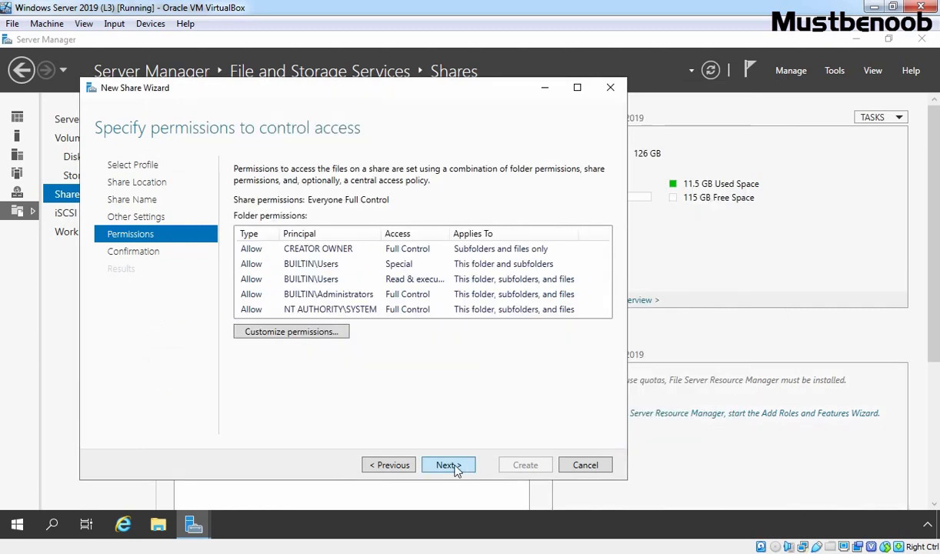
- Confirm and create the Fielding-Drill share, then select it in the Shares list
left_click(450, 464)
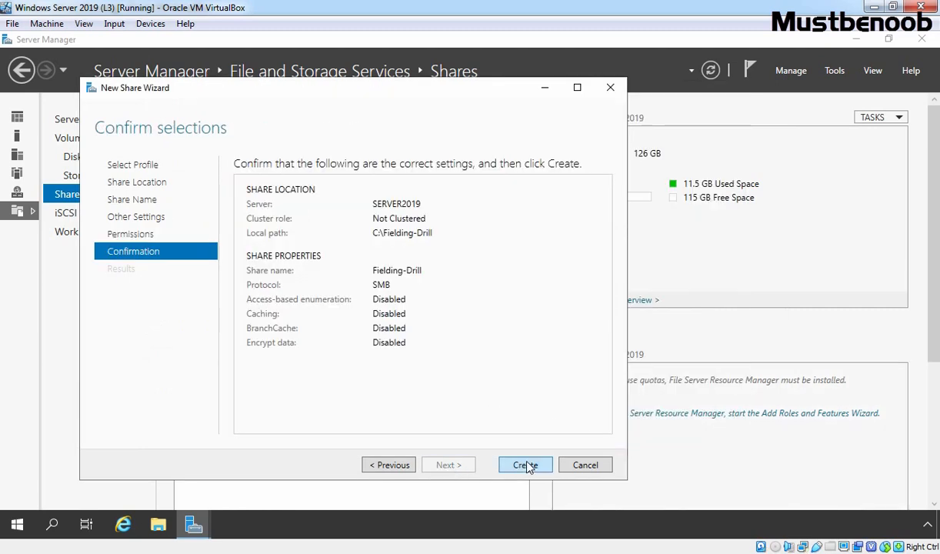
left_click(526, 464)
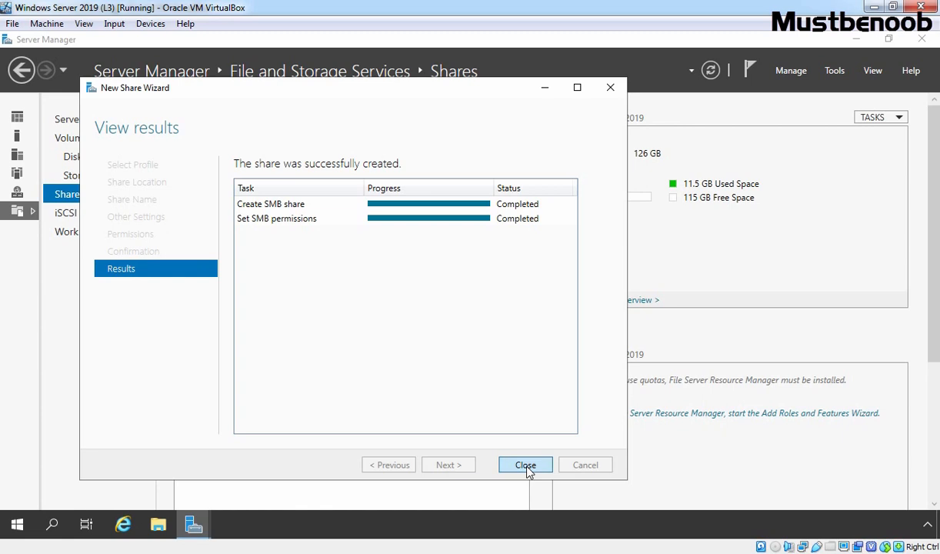
left_click(527, 464)
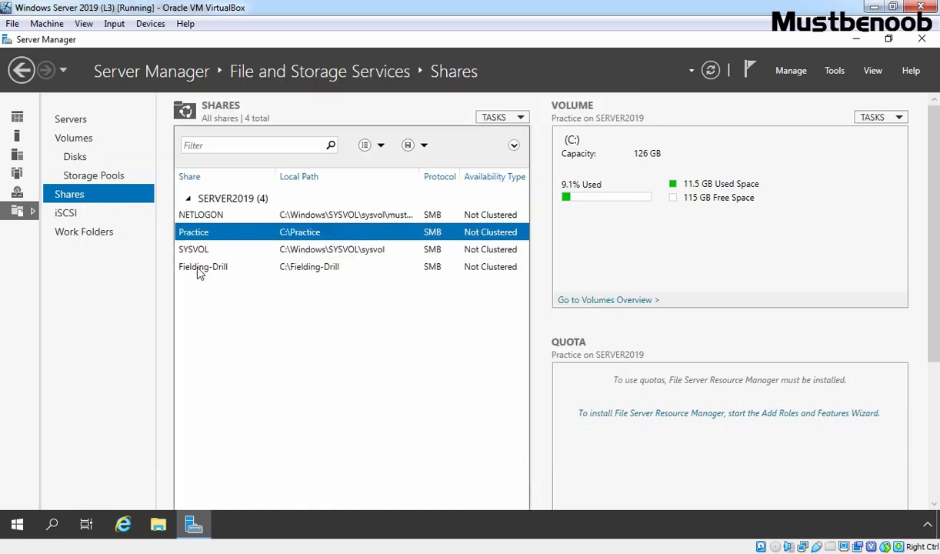
left_click(203, 266)
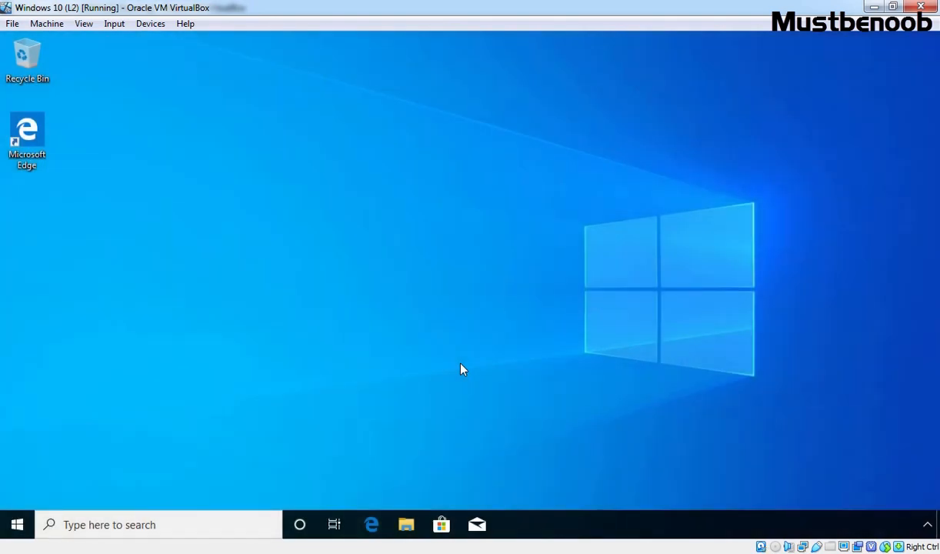
- Run \\server from the client to open the server's network shares
key("Win+r")
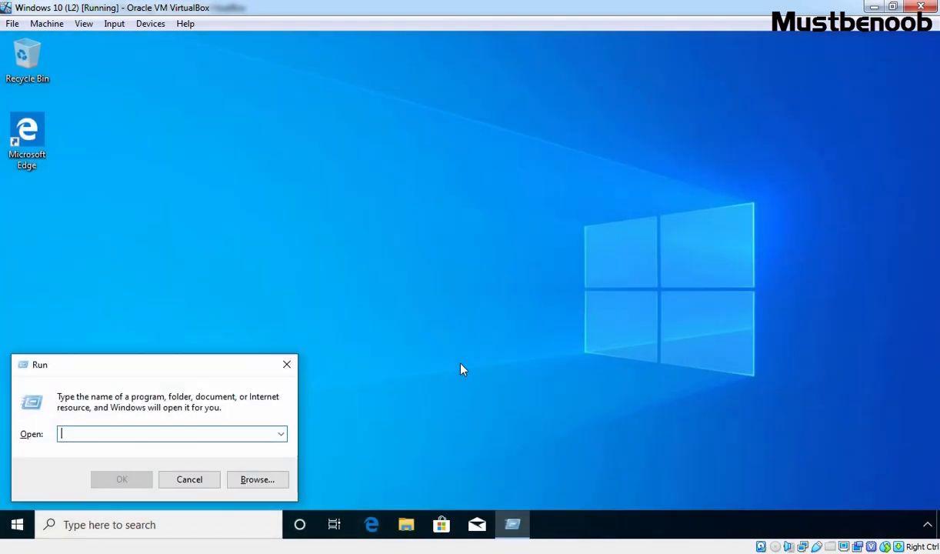
type("\\\\")
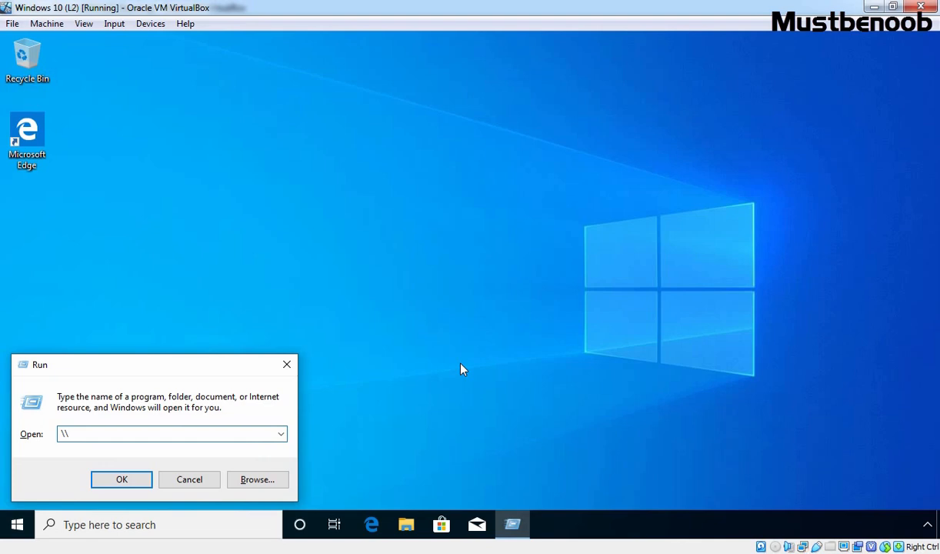
type("server")
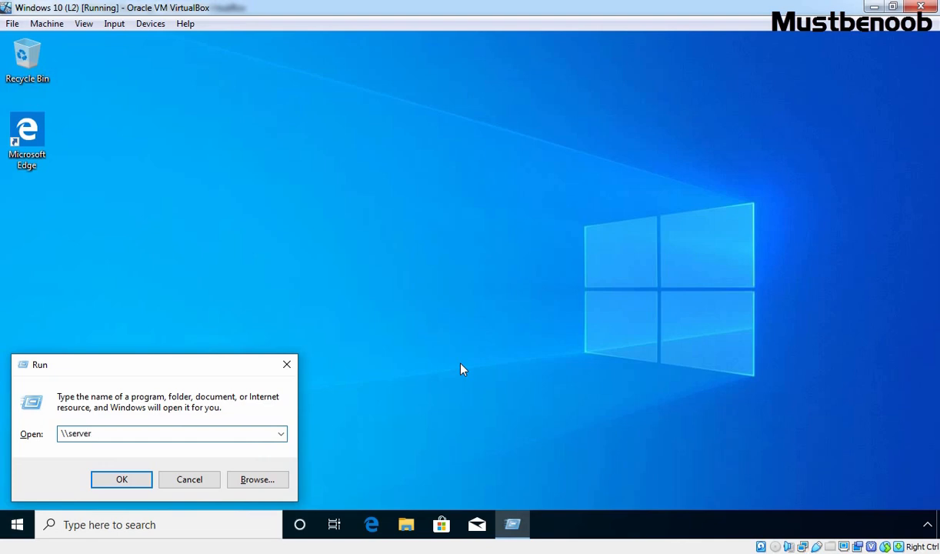
left_click(122, 478)
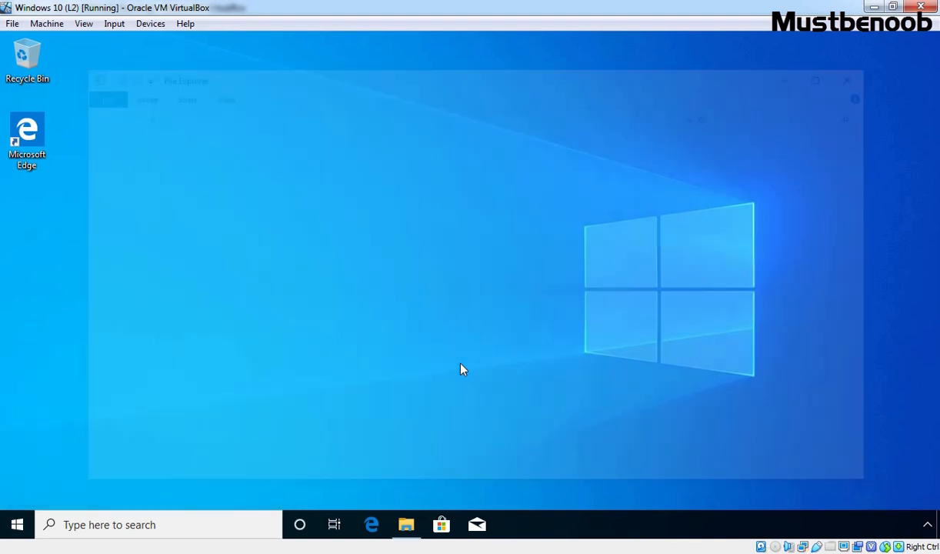
- Create a folder named Joe Root inside the Fielding-Drill share
left_click(406, 525)
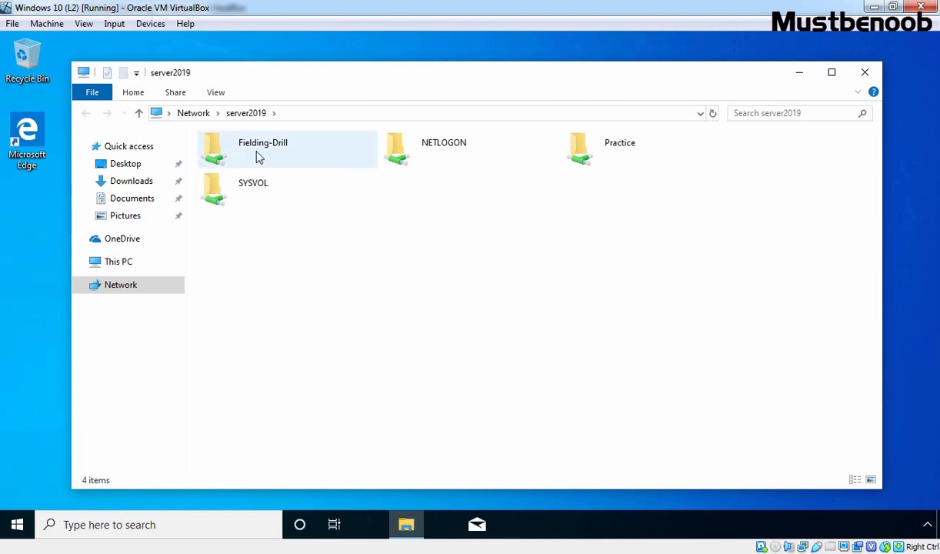
left_click(262, 147)
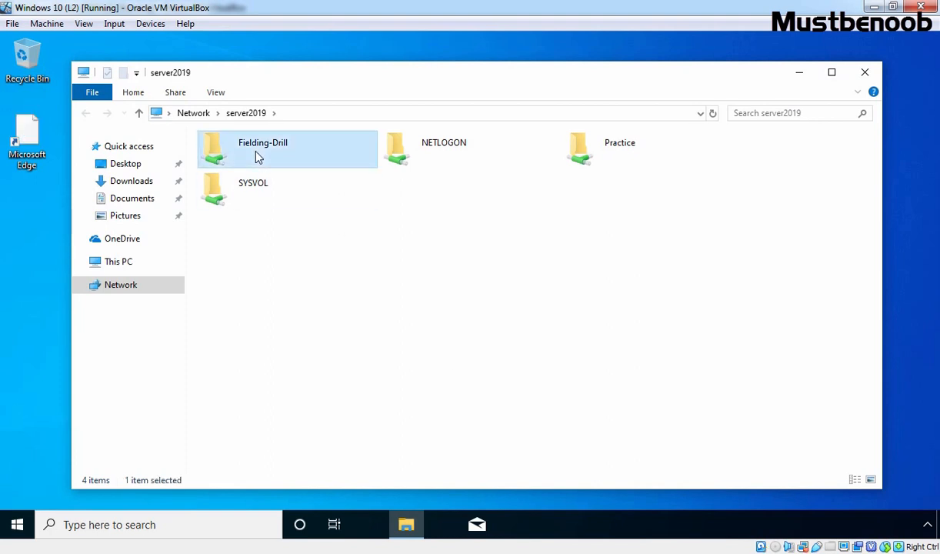
right_click(296, 207)
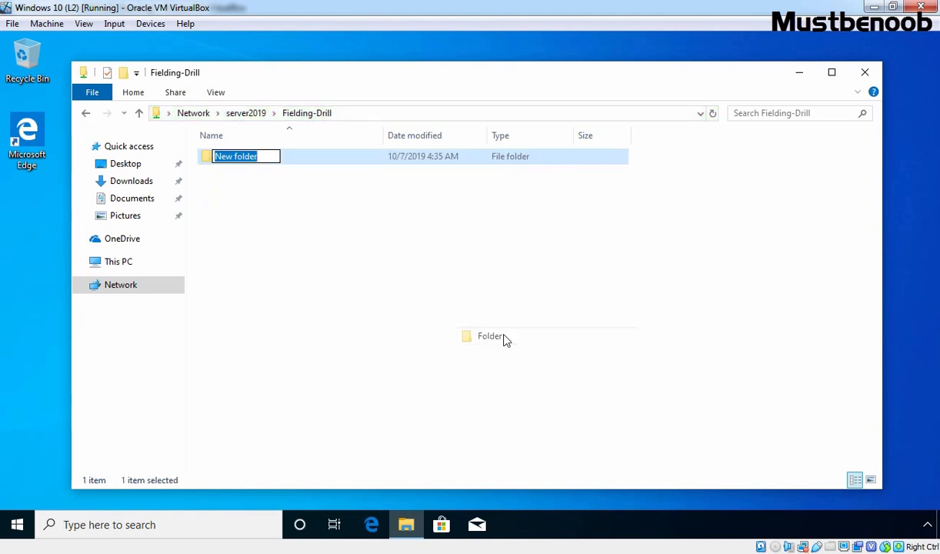
type("Joe Root")
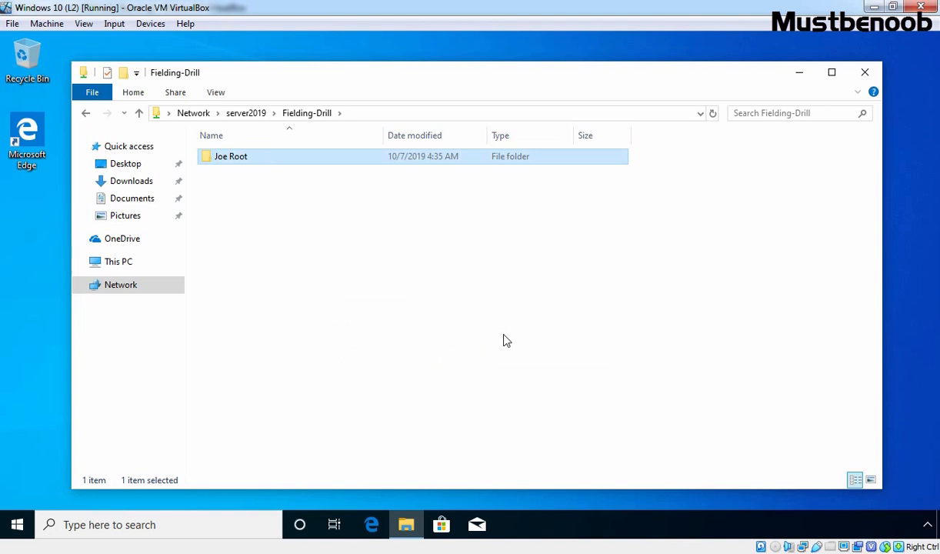